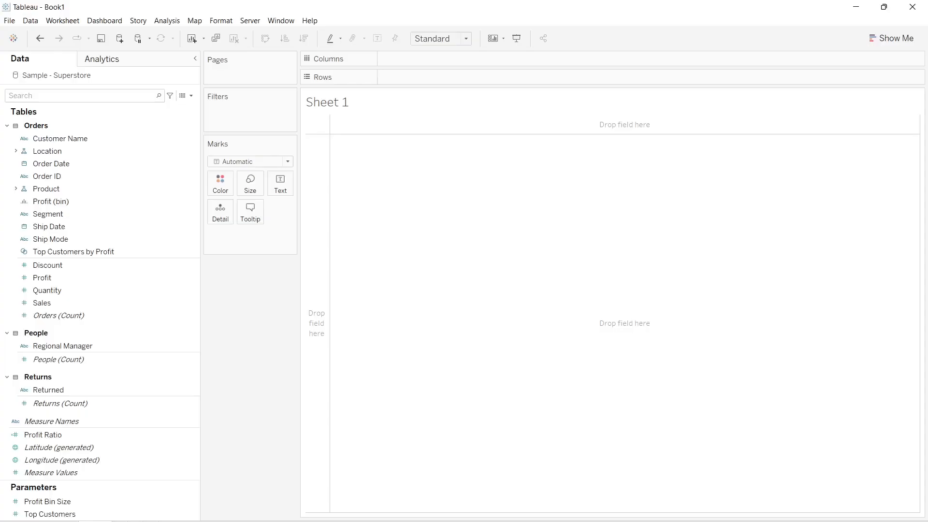
{"action": "mouse_move", "coordinate": [592, 320]}
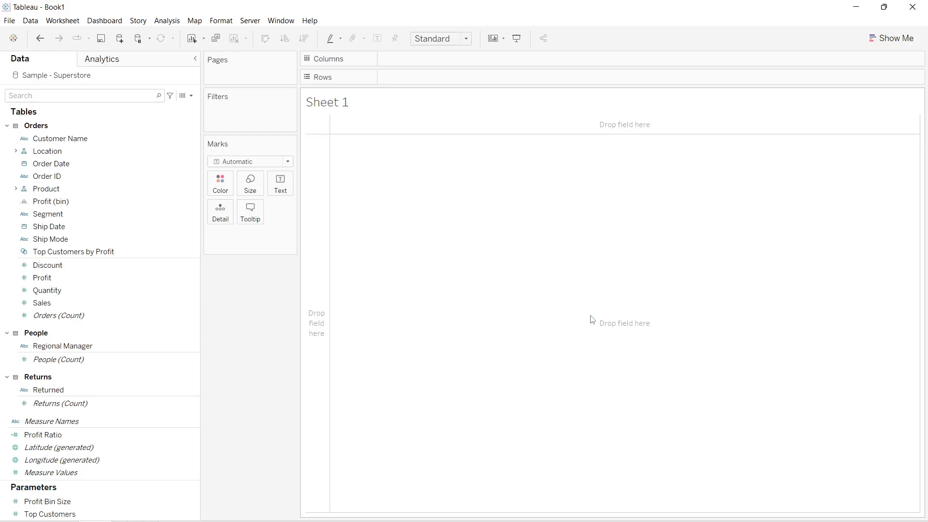
Build a text table of Category rows (Furniture, Office Supplies, Technology) with summed Sales as text
{"action": "left_click", "coordinate": [42, 277]}
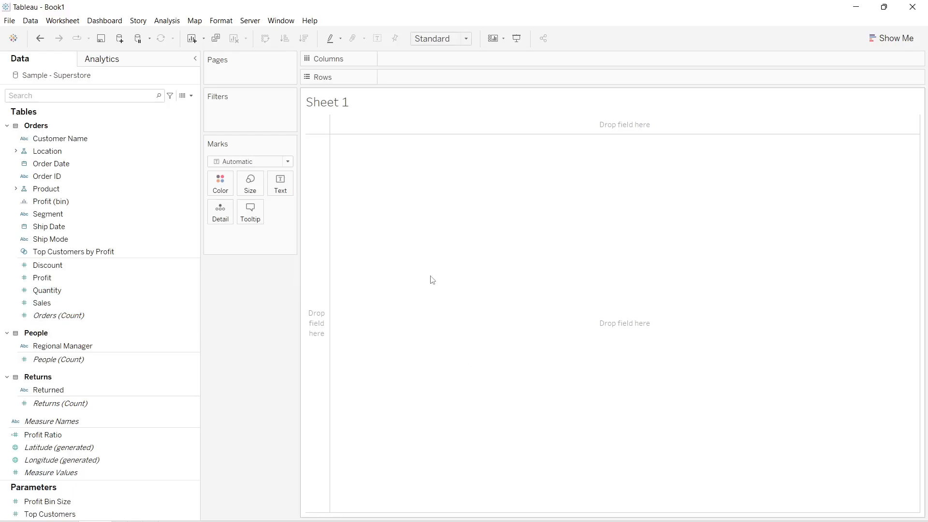
{"action": "left_click_drag", "start_coordinate": [49, 214], "coordinate": [143, 195]}
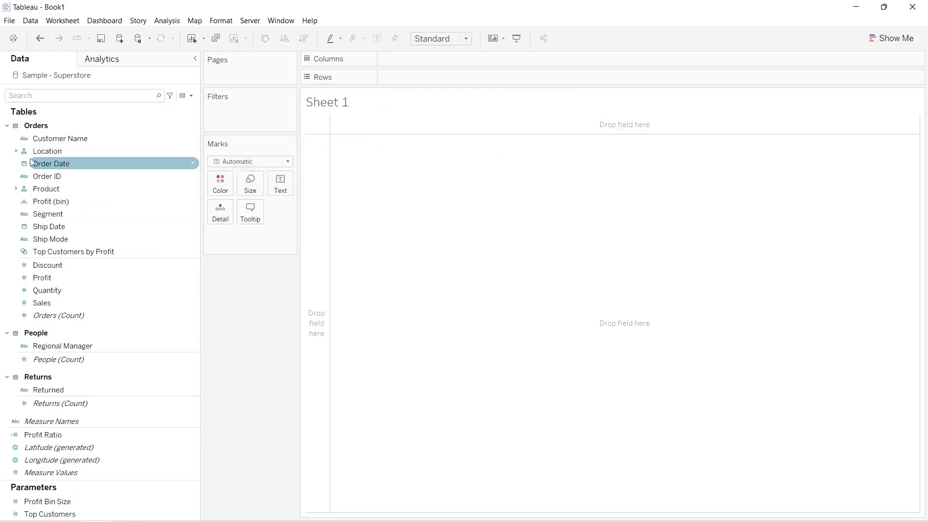
{"action": "left_click", "coordinate": [16, 189]}
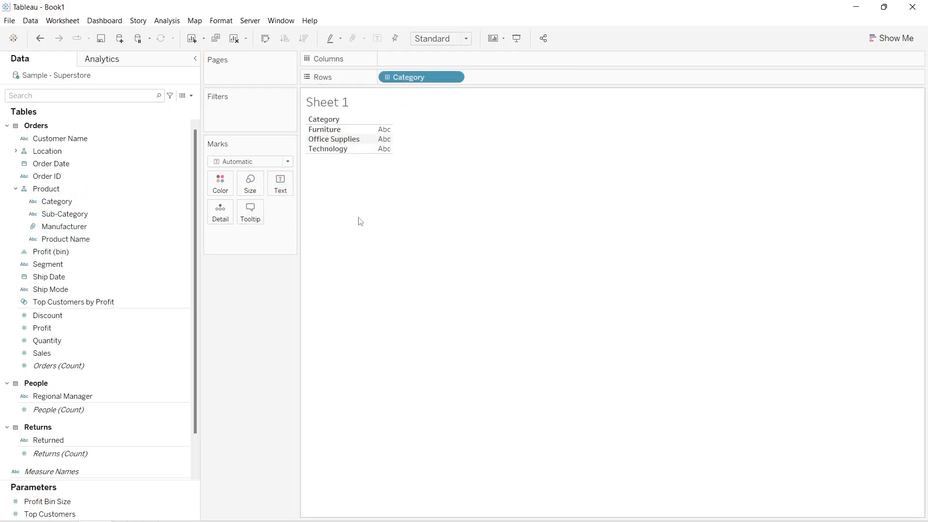
{"action": "mouse_move", "coordinate": [349, 154]}
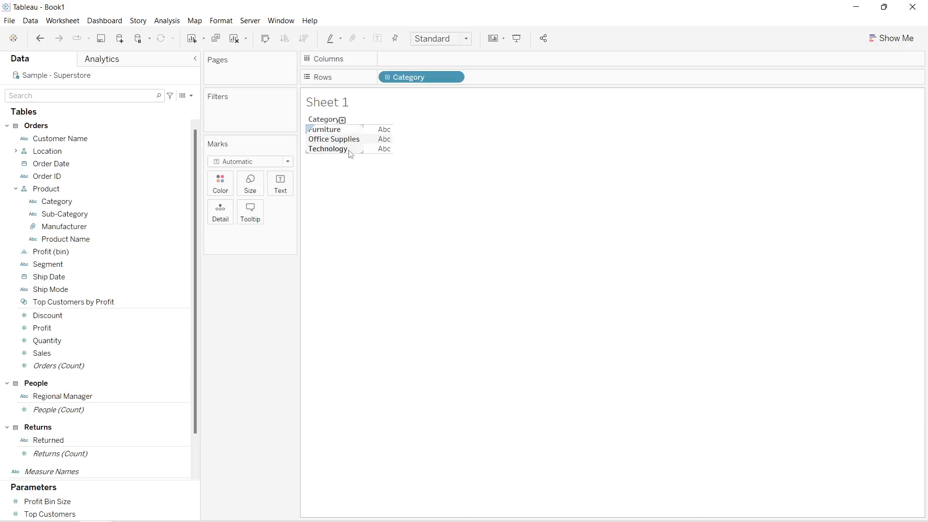
{"action": "type", "text": "sa"}
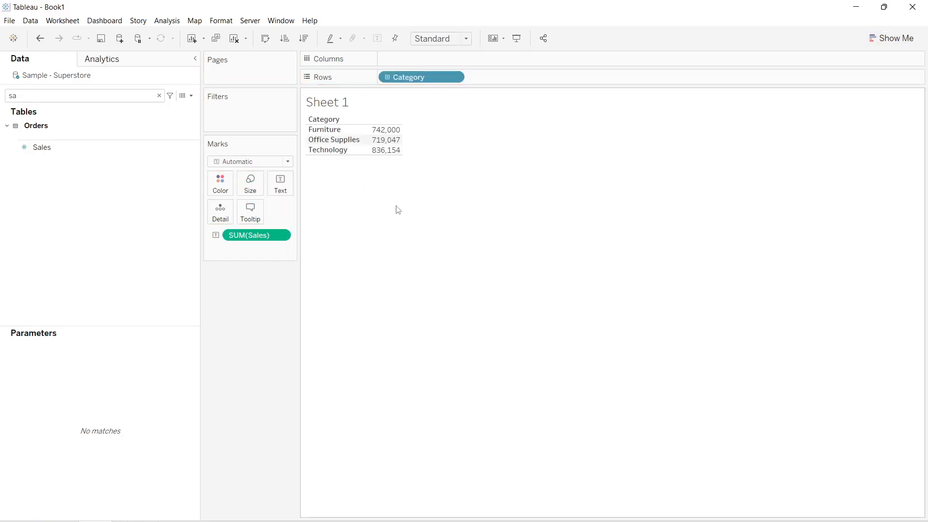
{"action": "mouse_move", "coordinate": [367, 284]}
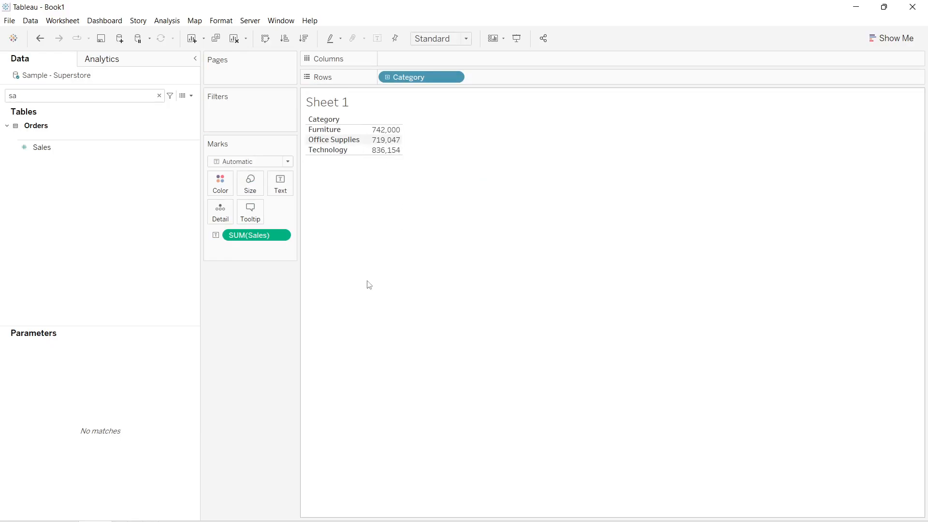
{"action": "left_click", "coordinate": [42, 146]}
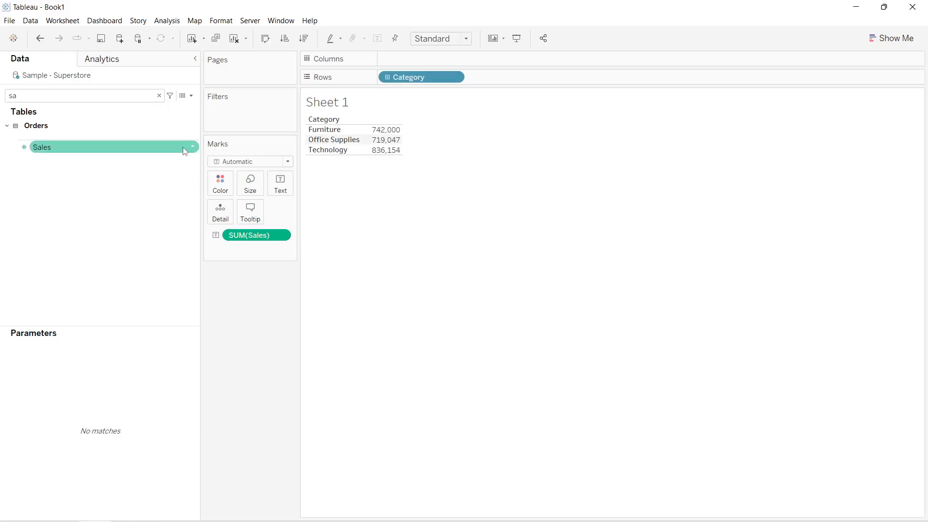
Apply a Percent of Total quick table calculation to SUM(Sales) so the shares sum to 100%
{"action": "left_click", "coordinate": [158, 96]}
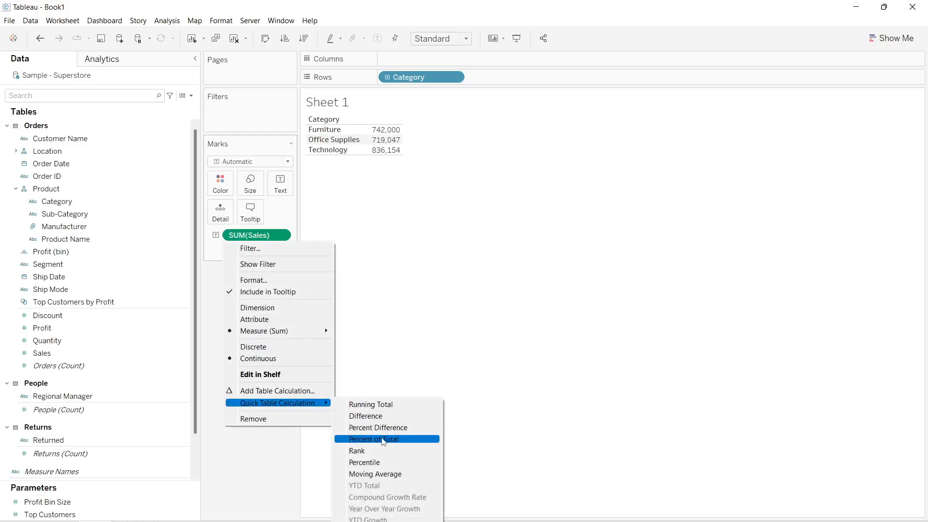
{"action": "left_click", "coordinate": [373, 439]}
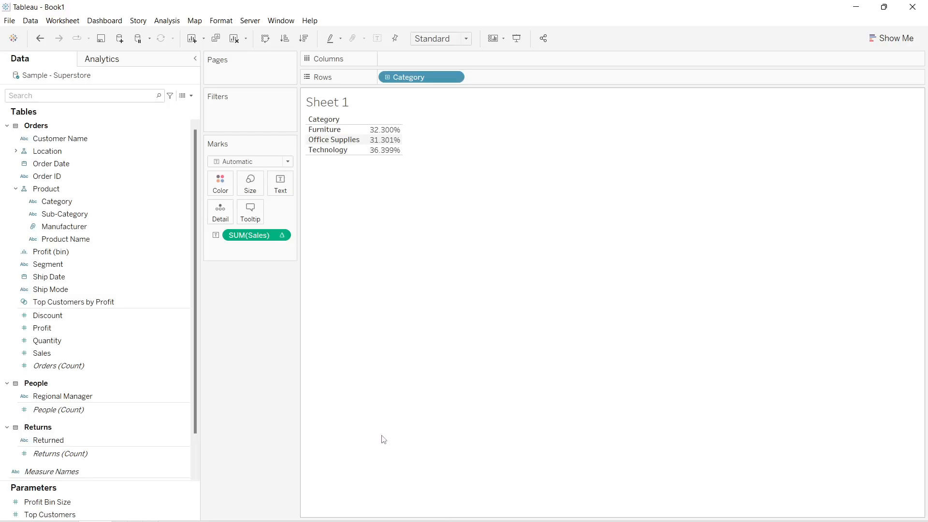
{"action": "mouse_move", "coordinate": [373, 167]}
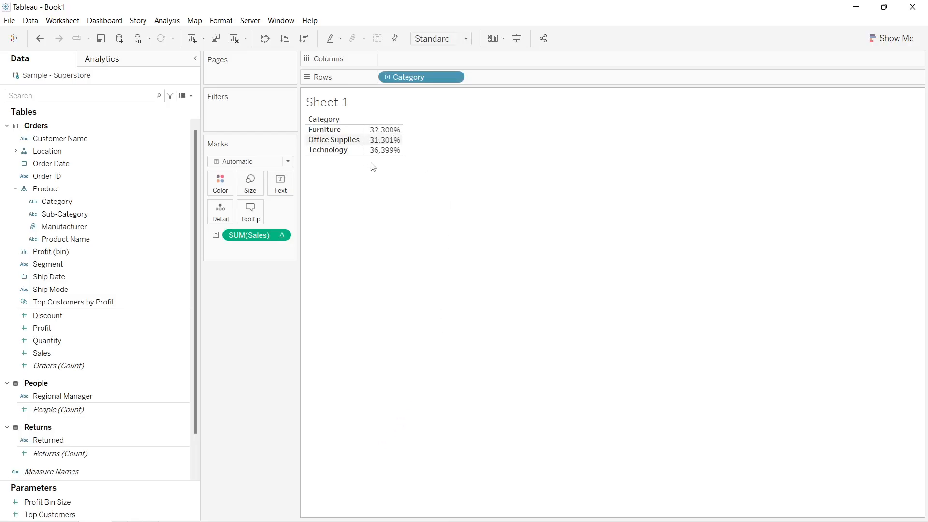
{"action": "mouse_move", "coordinate": [275, 443]}
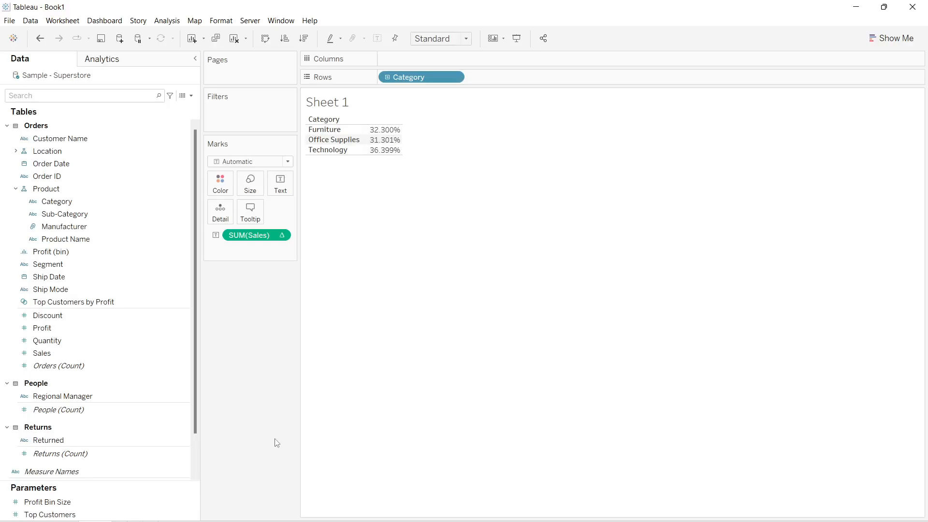
{"action": "mouse_move", "coordinate": [284, 344]}
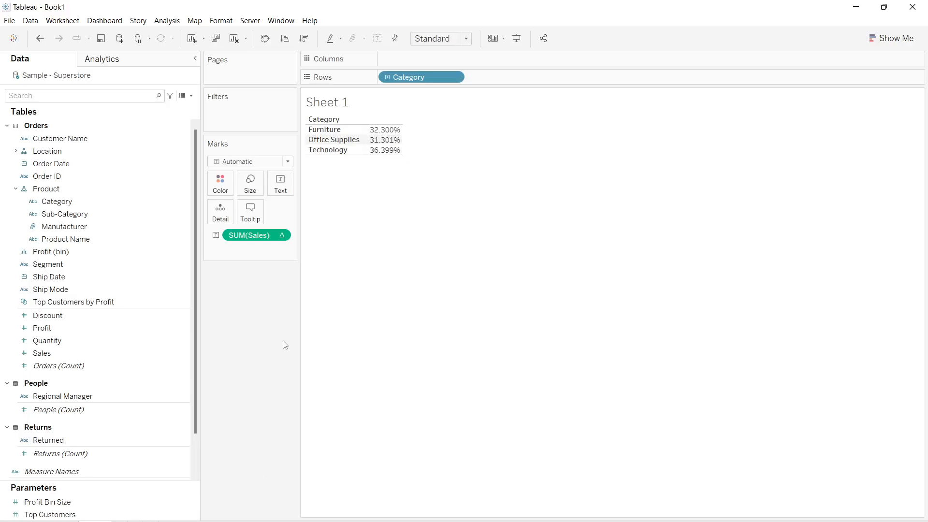
{"action": "mouse_move", "coordinate": [480, 118]}
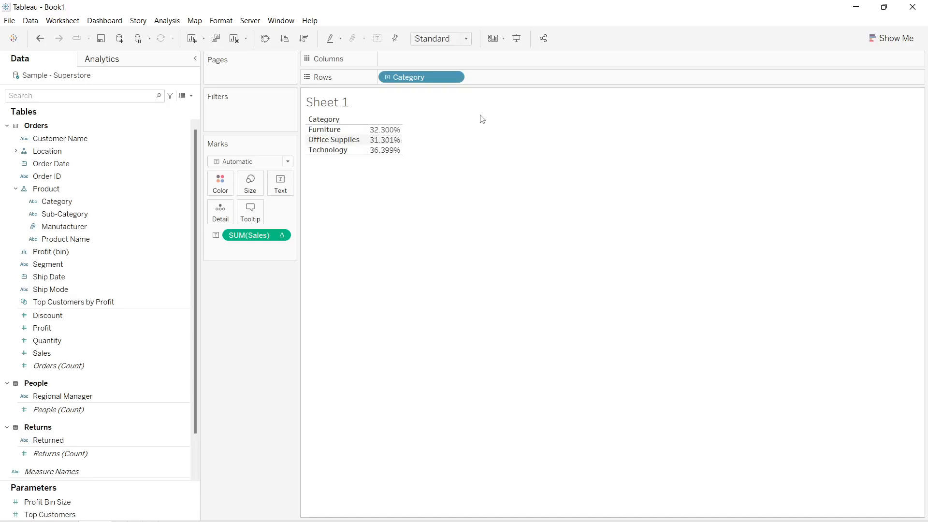
{"action": "mouse_move", "coordinate": [477, 118]}
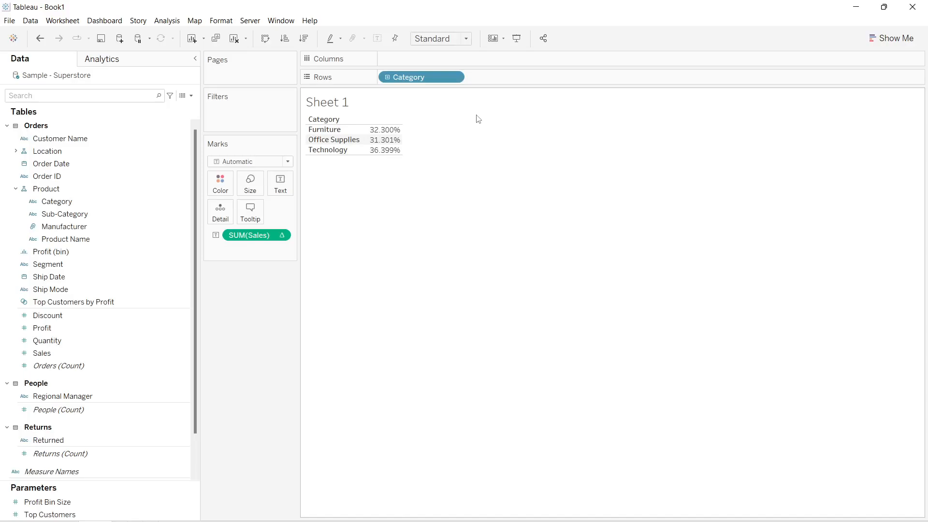
Show a Category filter card and exclude Office Supplies, leaving Furniture 47.017% and Technology 52.983%
{"action": "right_click", "coordinate": [420, 78]}
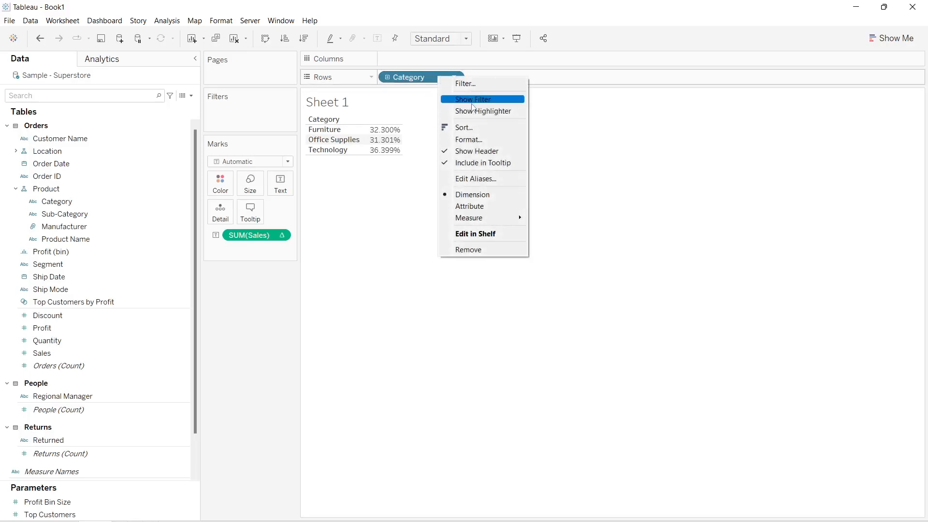
{"action": "left_click", "coordinate": [473, 98]}
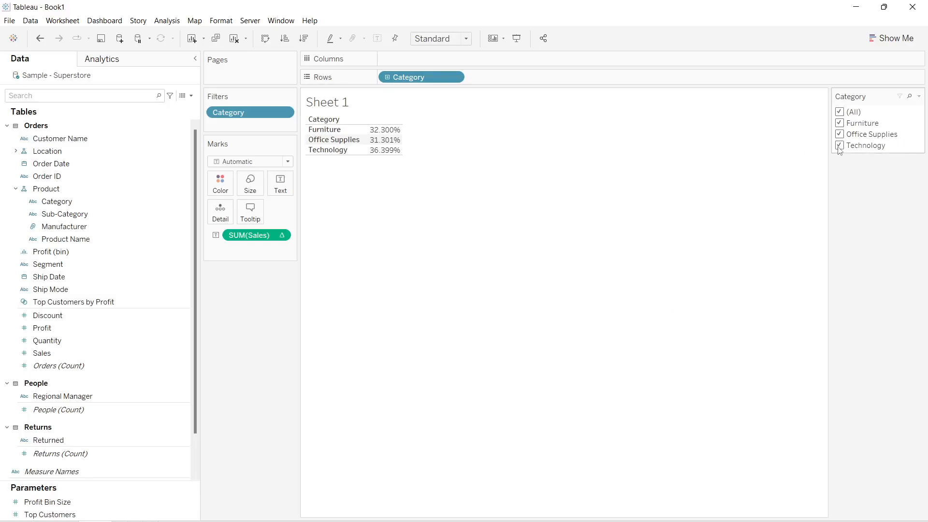
{"action": "left_click", "coordinate": [839, 135]}
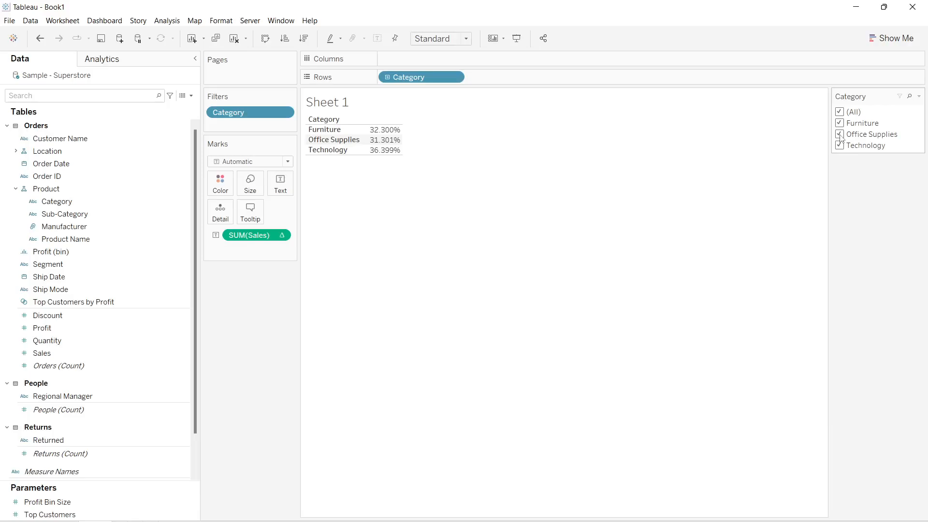
{"action": "left_click", "coordinate": [839, 135]}
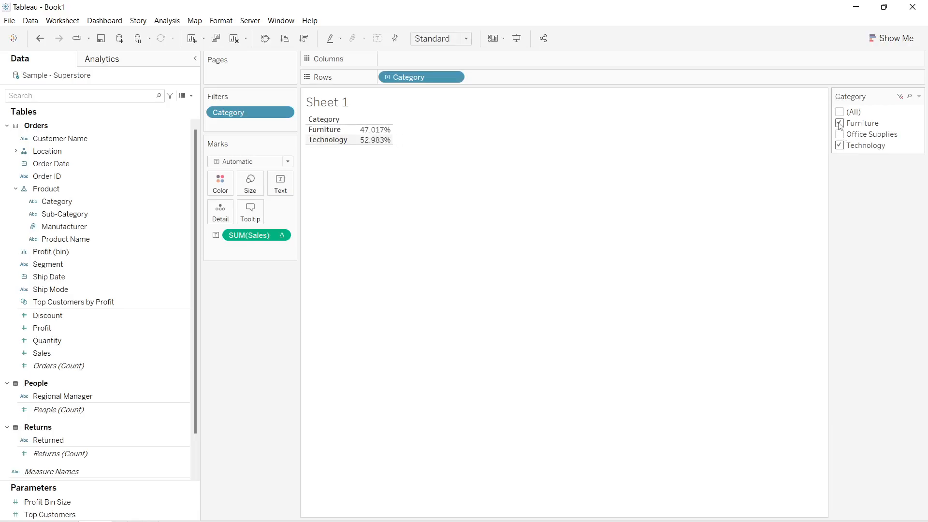
{"action": "left_click", "coordinate": [840, 123]}
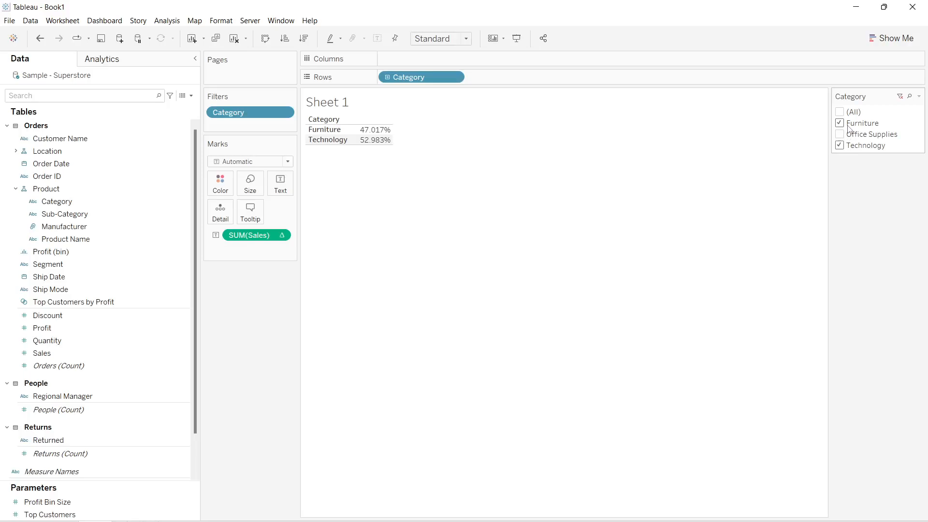
{"action": "mouse_move", "coordinate": [373, 139]}
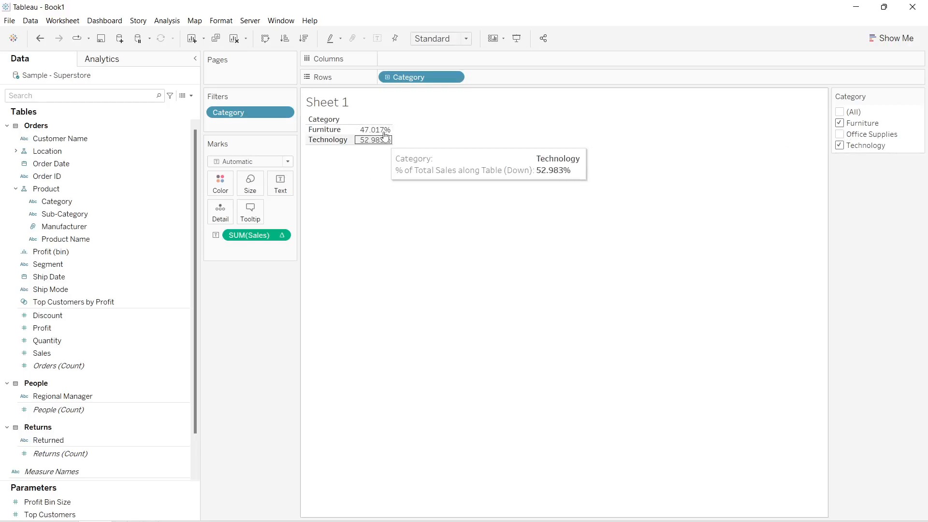
{"action": "mouse_move", "coordinate": [541, 216]}
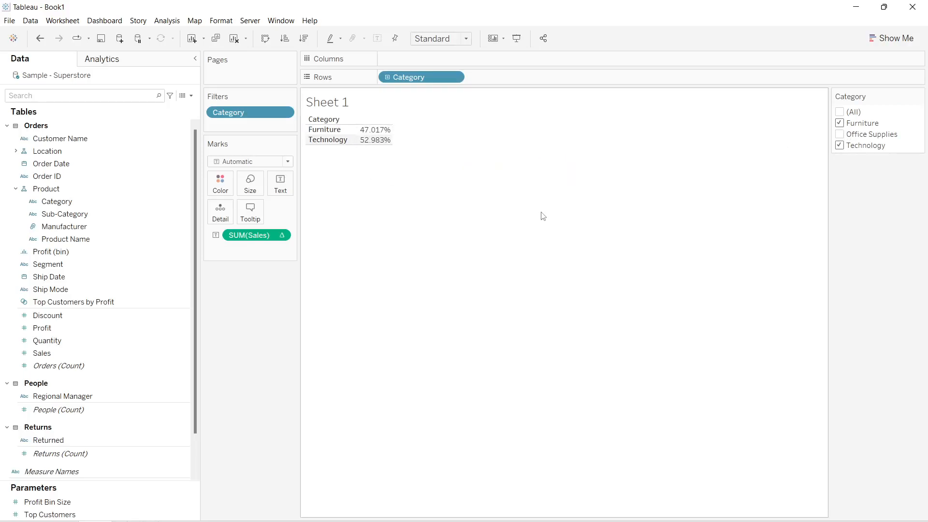
{"action": "mouse_move", "coordinate": [799, 193]}
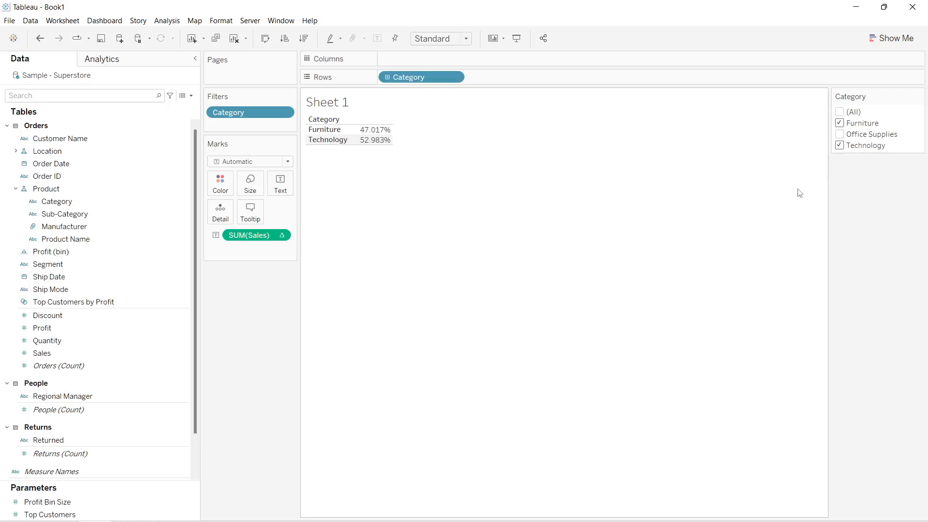
{"action": "mouse_move", "coordinate": [781, 218]}
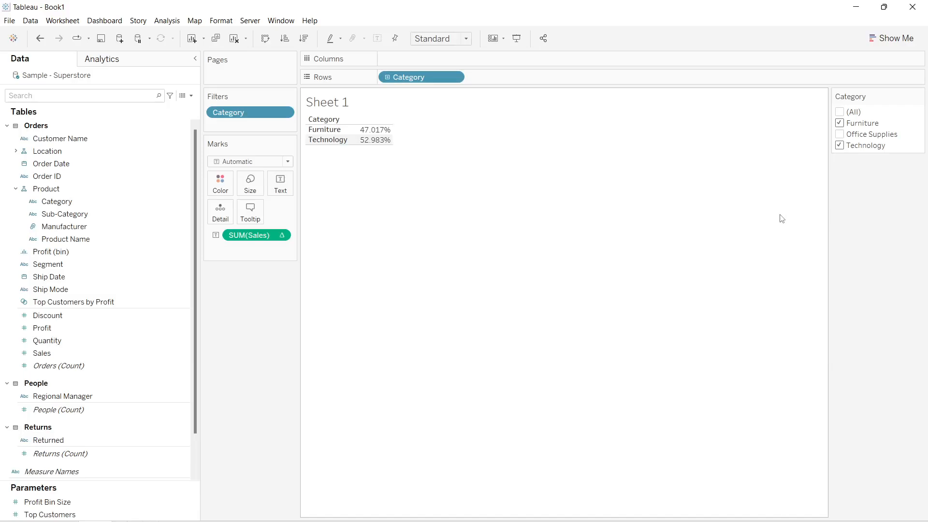
{"action": "mouse_move", "coordinate": [775, 201]}
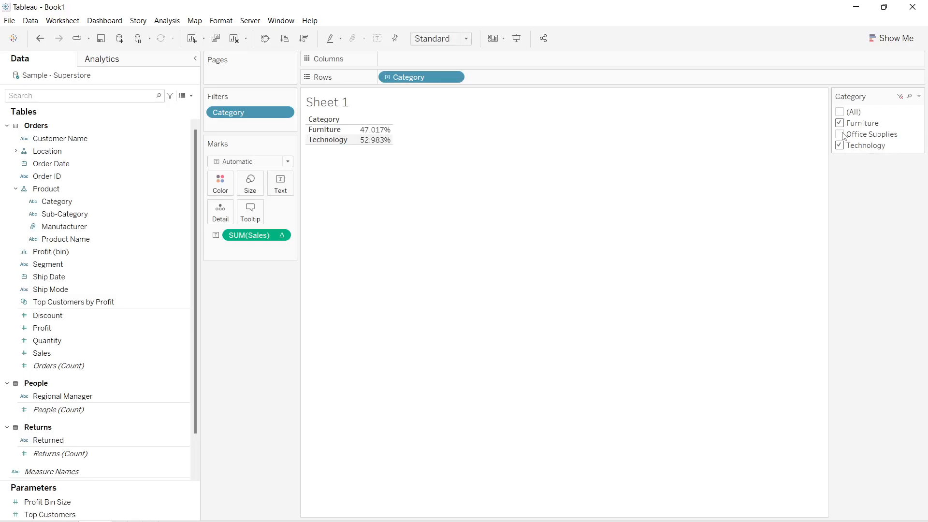
Re-include Office Supplies, restoring all three categories at 32.300%, 31.301% and 36.399%
{"action": "left_click", "coordinate": [840, 135]}
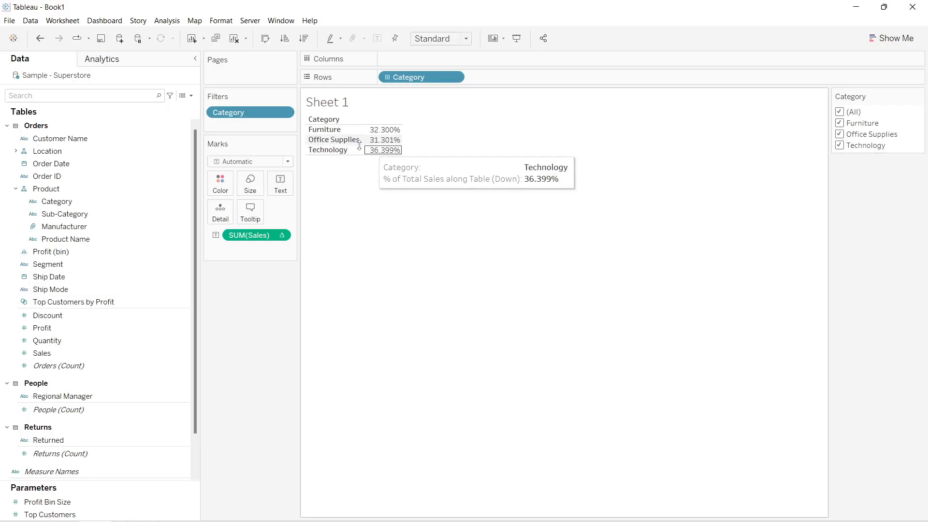
{"action": "mouse_move", "coordinate": [384, 143]}
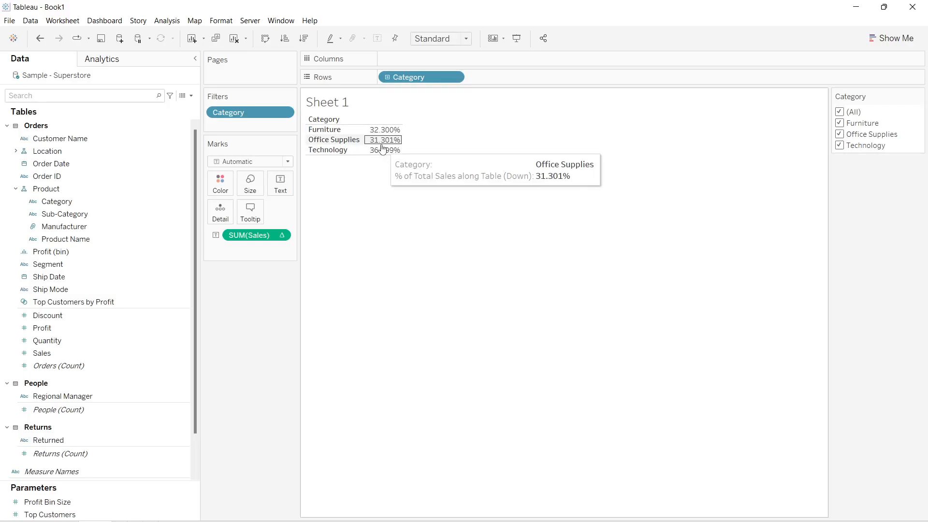
{"action": "mouse_move", "coordinate": [721, 161]}
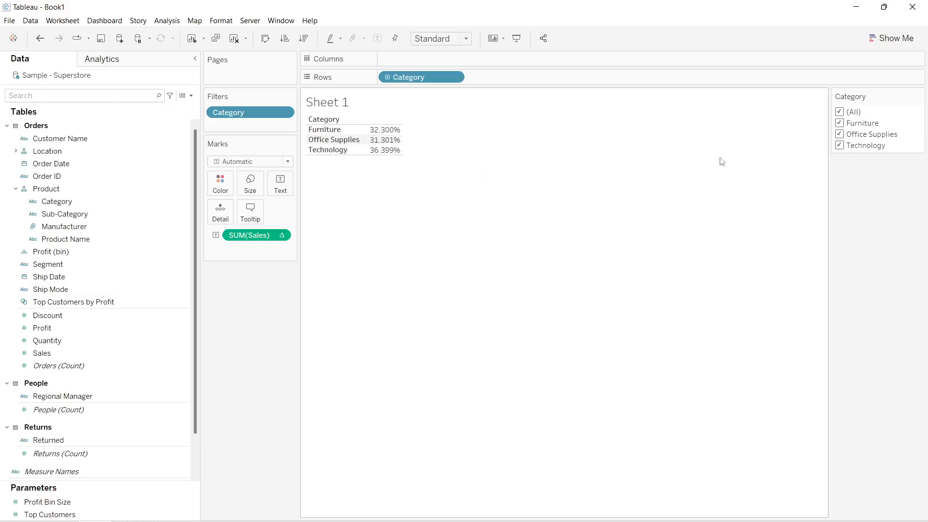
{"action": "mouse_move", "coordinate": [736, 208]}
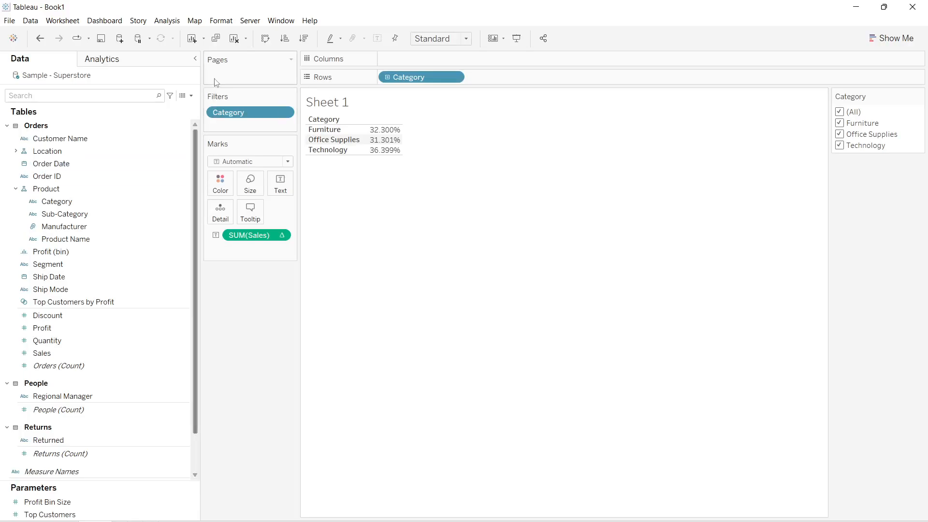
{"action": "left_click", "coordinate": [190, 96]}
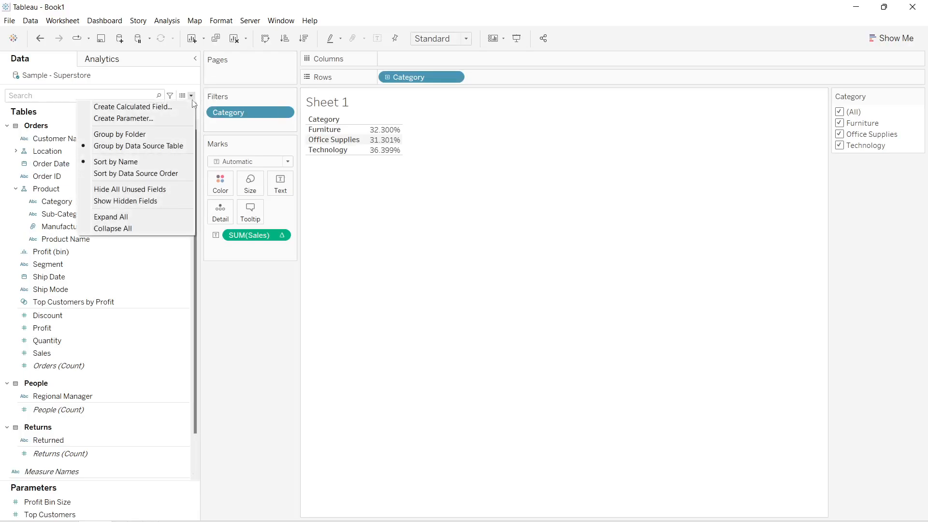
Create a calculated field with the formula SUM([Sales])/MAX({SUM([Sales])})
{"action": "left_click", "coordinate": [132, 106]}
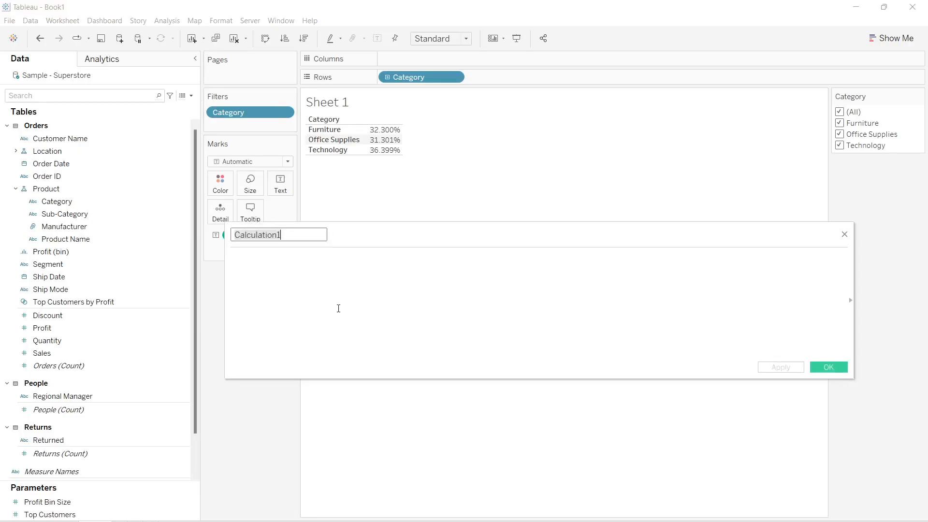
{"action": "type", "text": "SUM([Sales"}
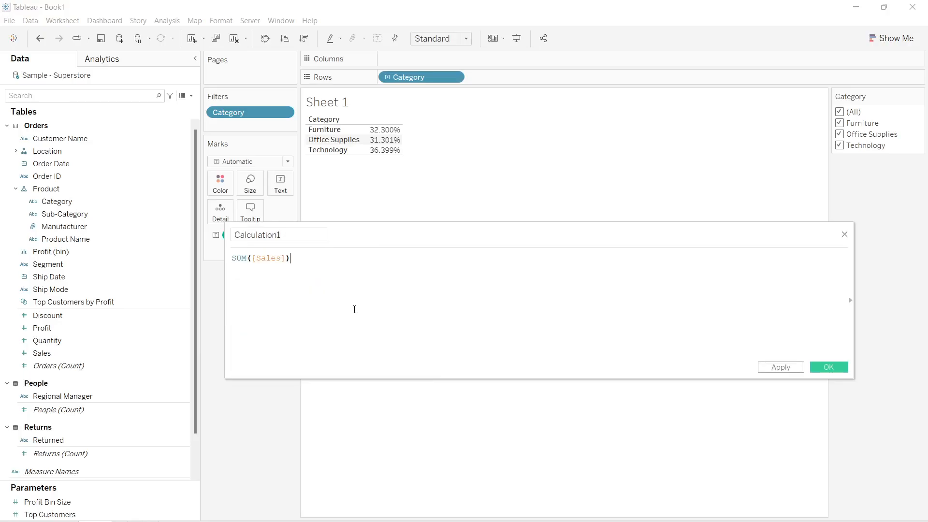
{"action": "type", "text": "/MAX("}
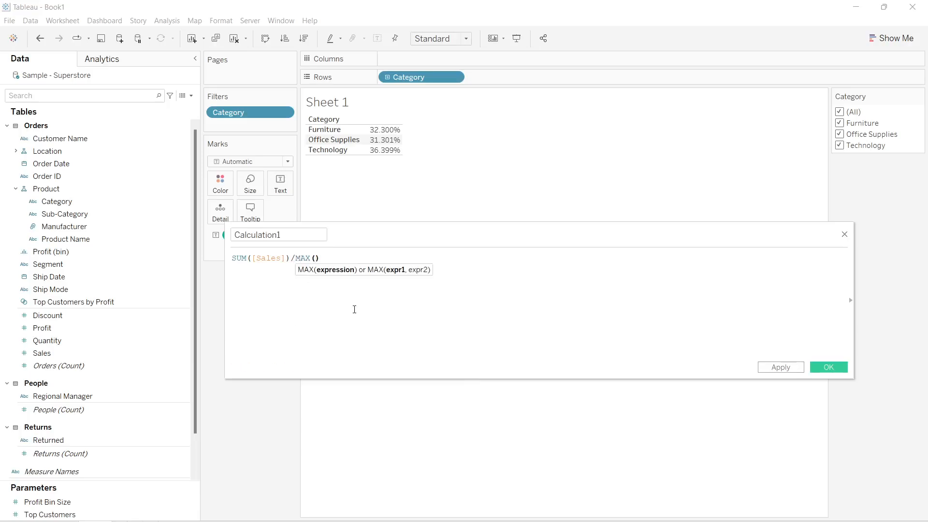
{"action": "type", "text": "SUM(SA"}
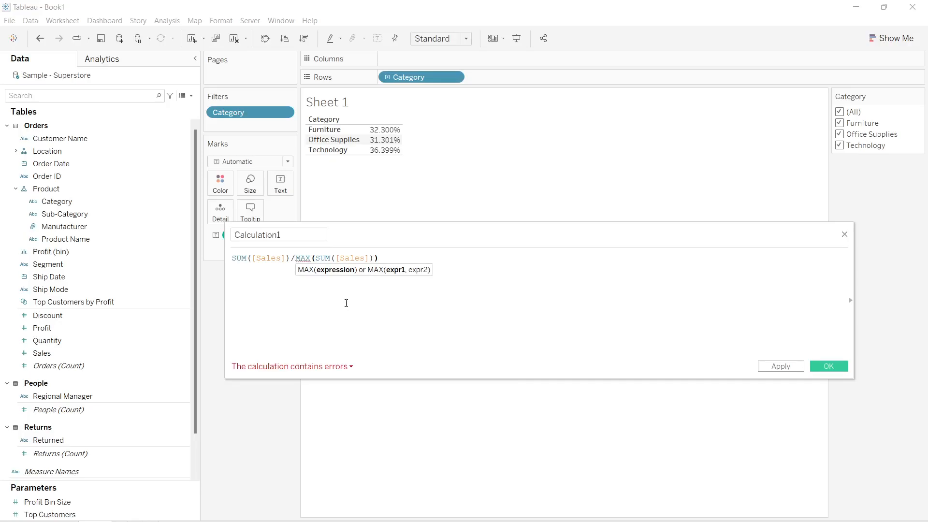
{"action": "mouse_move", "coordinate": [457, 291]}
{"action": "type", "text": "["}
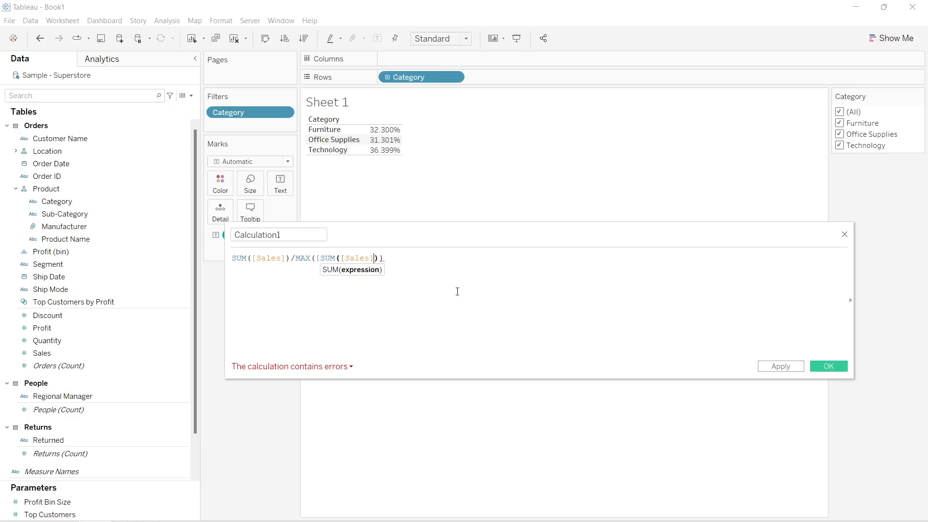
{"action": "type", "text": "]"}
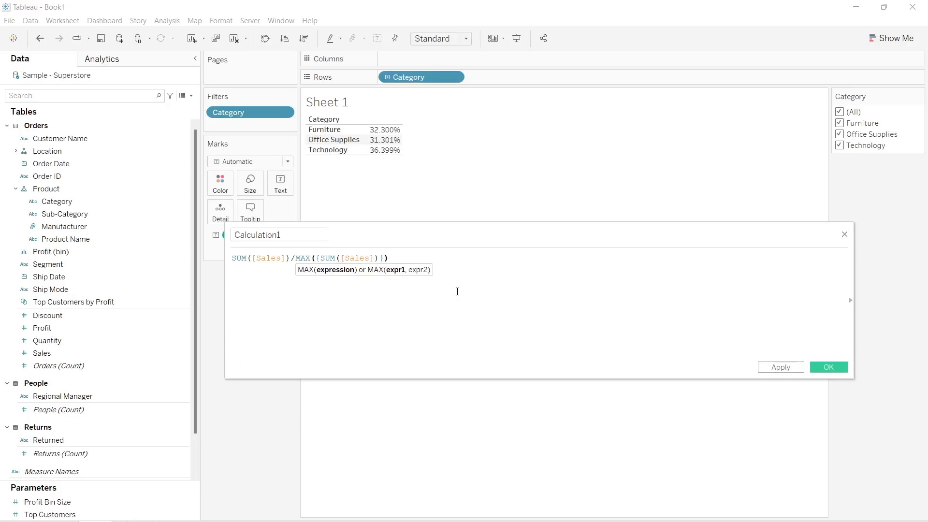
{"action": "type", "text": "{"}
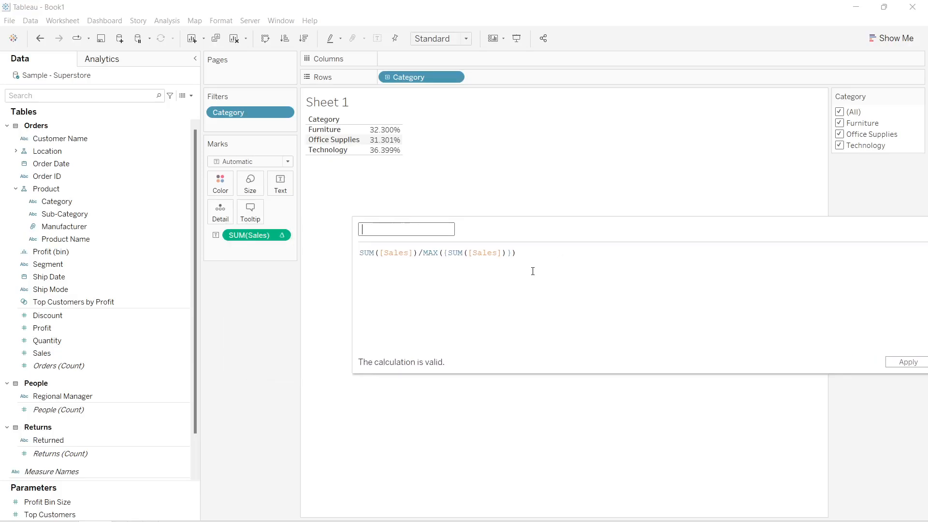
Name the calculated field 'Percent of Total - SUM' and confirm the formula is valid
{"action": "type", "text": "perc"}
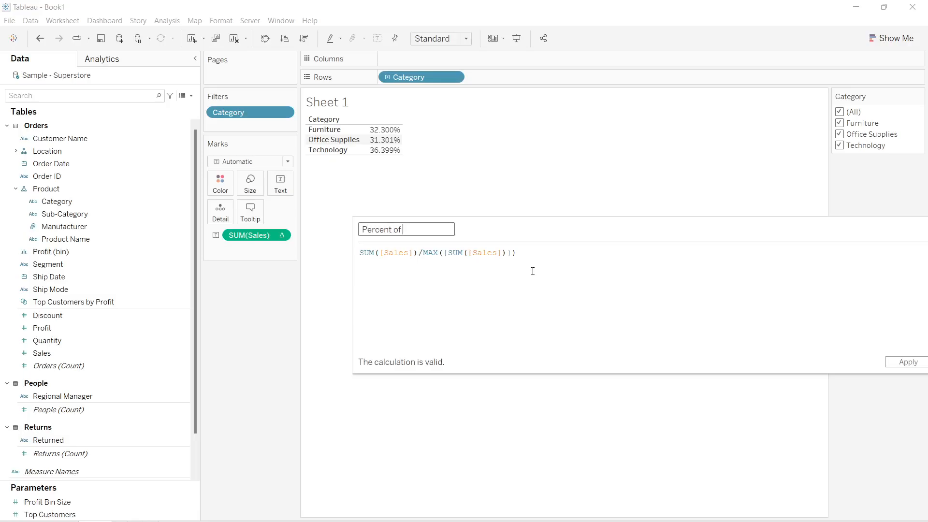
{"action": "type", "text": "Total"}
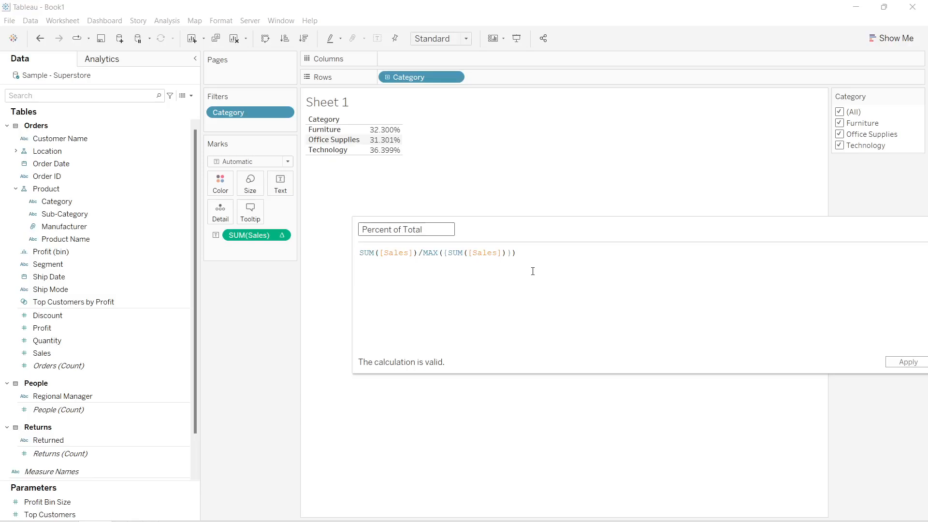
{"action": "type", "text": "- SUM"}
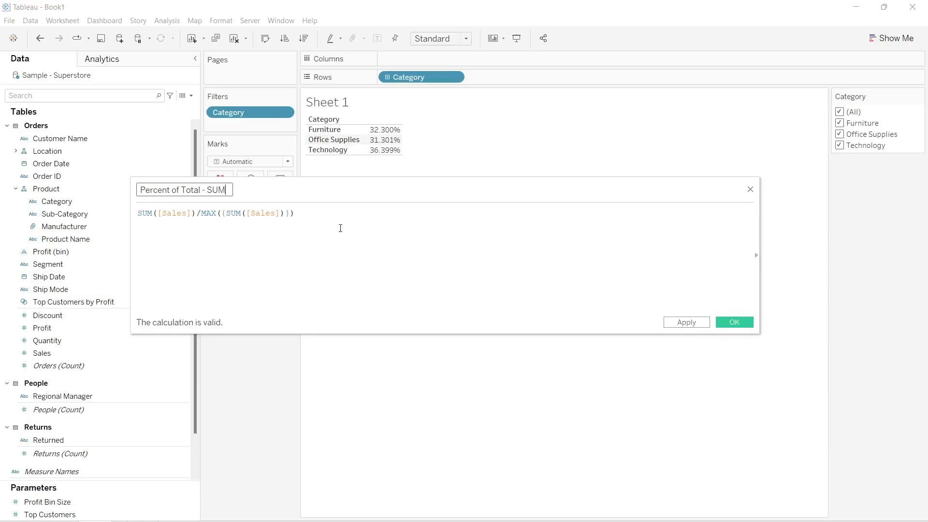
{"action": "left_click", "coordinate": [298, 212]}
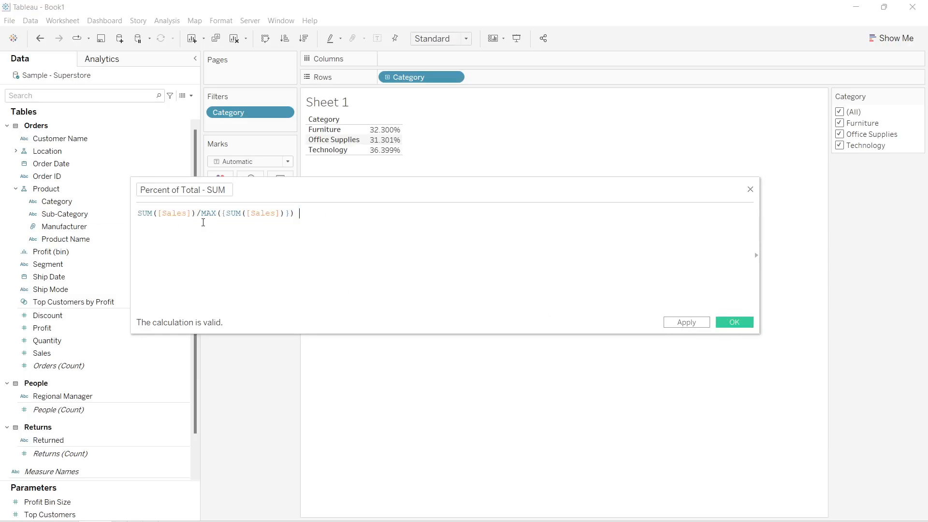
{"action": "mouse_move", "coordinate": [224, 231]}
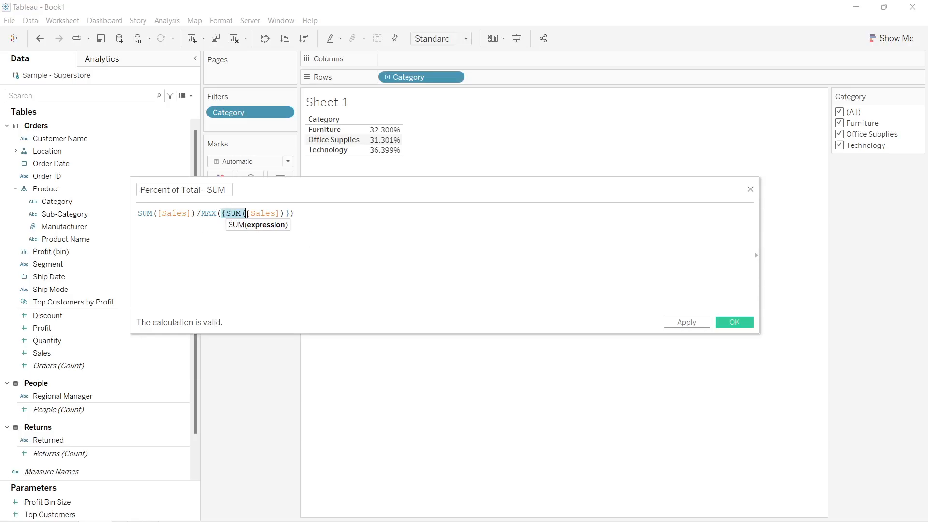
{"action": "mouse_move", "coordinate": [680, 296]}
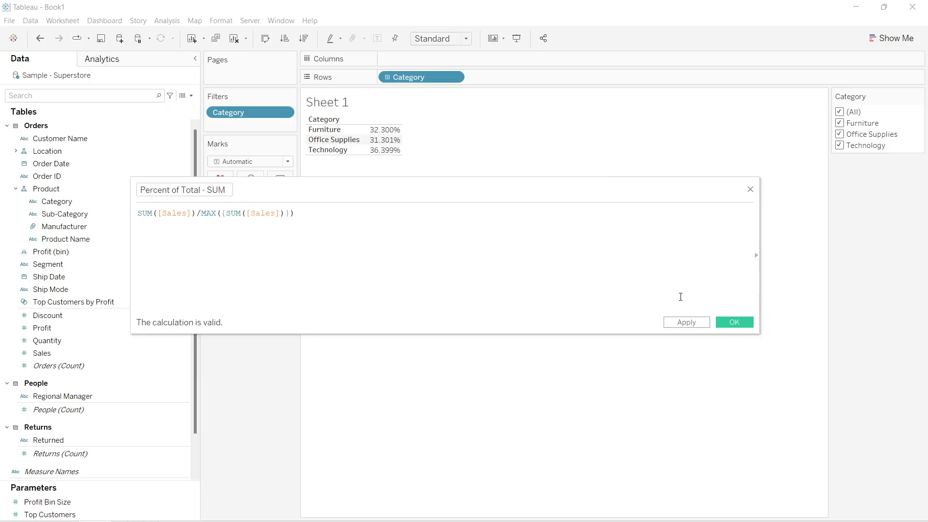
Save Percent of Total - SUM, show both measures as text-table columns, and fit to Entire View
{"action": "left_click", "coordinate": [734, 321]}
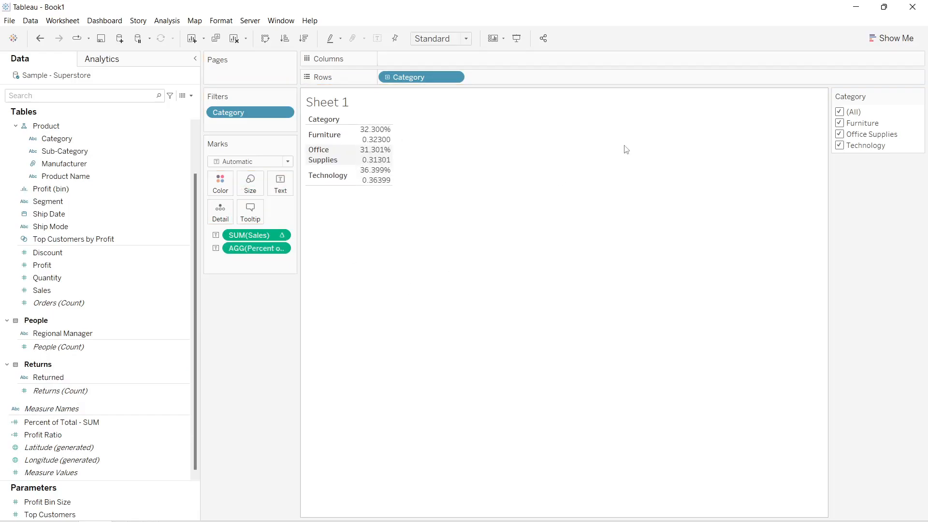
{"action": "left_click", "coordinate": [895, 38]}
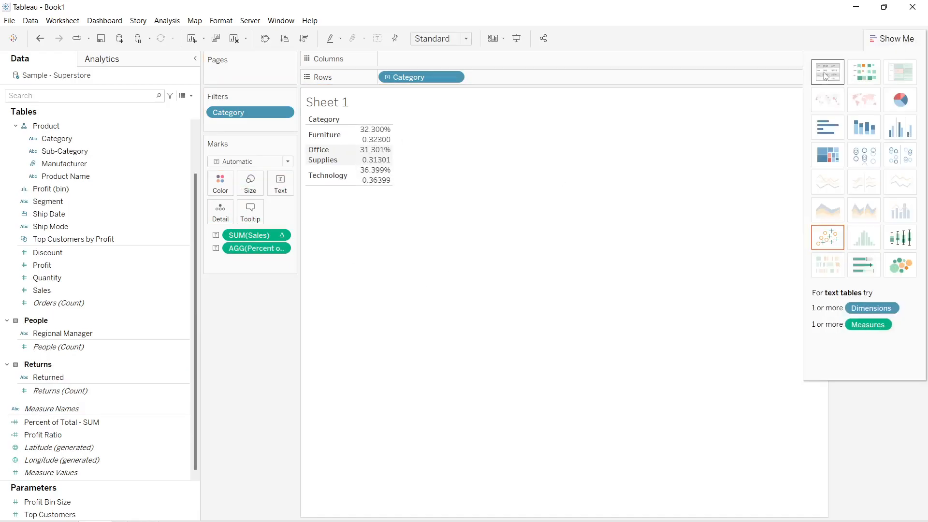
{"action": "left_click", "coordinate": [826, 72]}
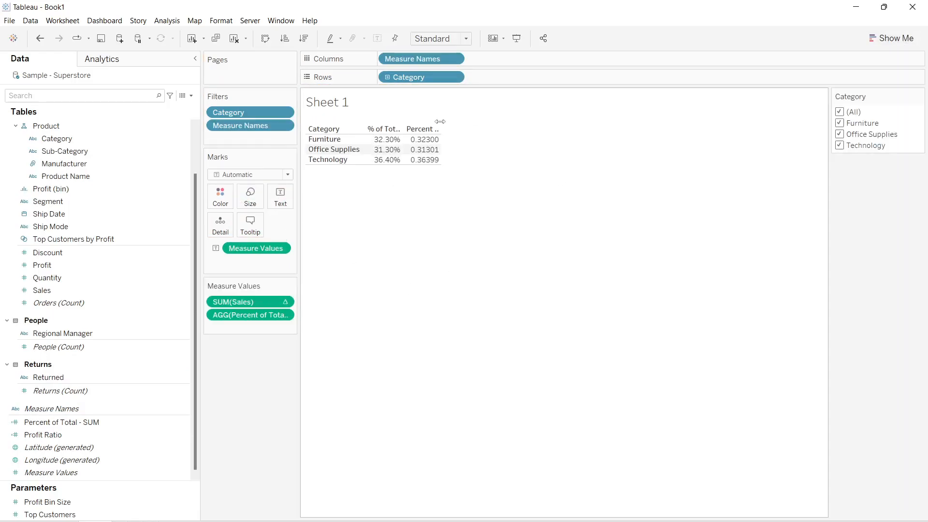
{"action": "left_click", "coordinate": [437, 37]}
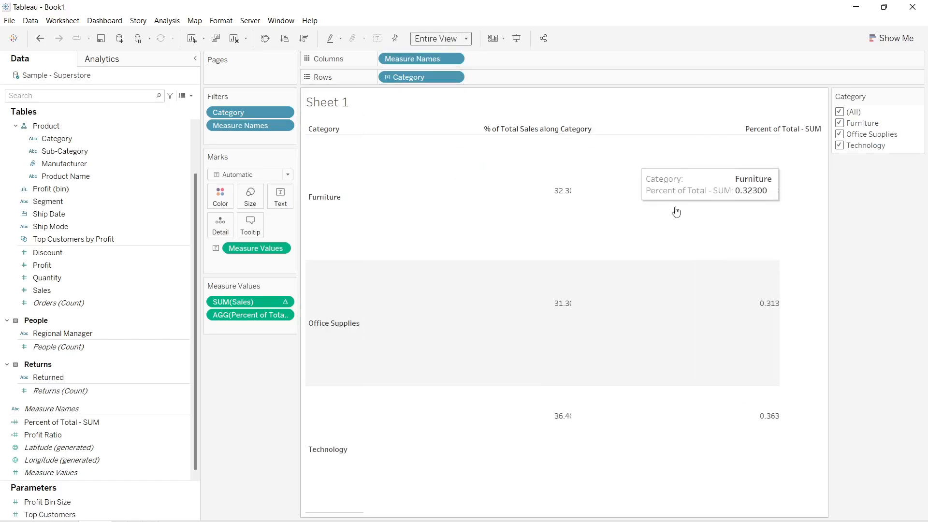
{"action": "mouse_move", "coordinate": [499, 291]}
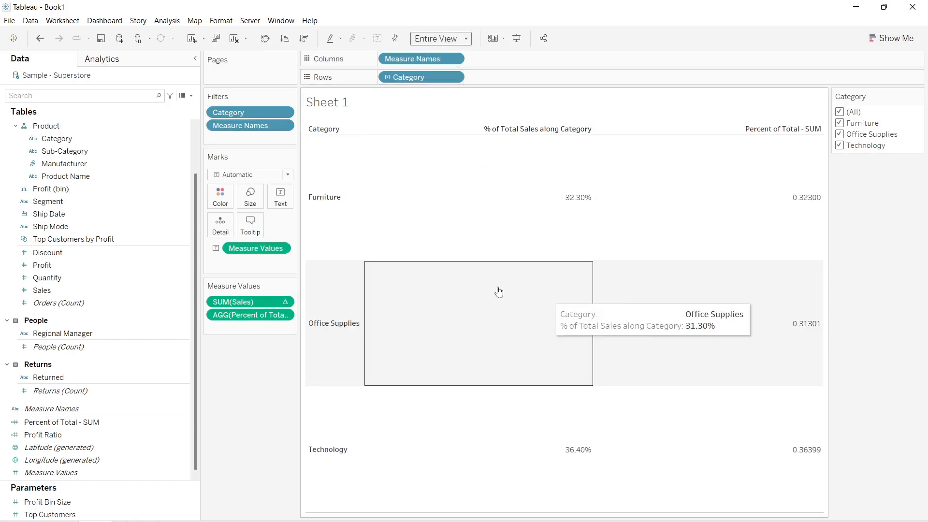
{"action": "mouse_move", "coordinate": [803, 451]}
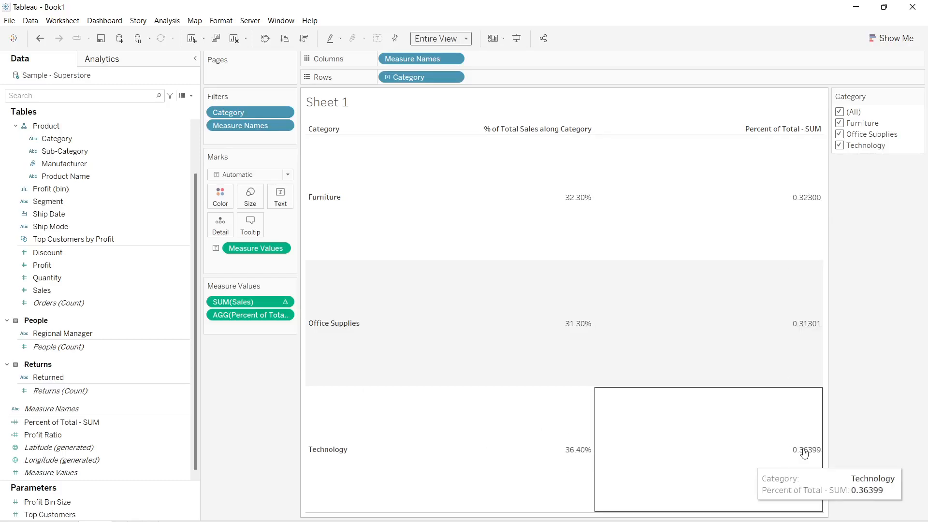
{"action": "mouse_move", "coordinate": [273, 345]}
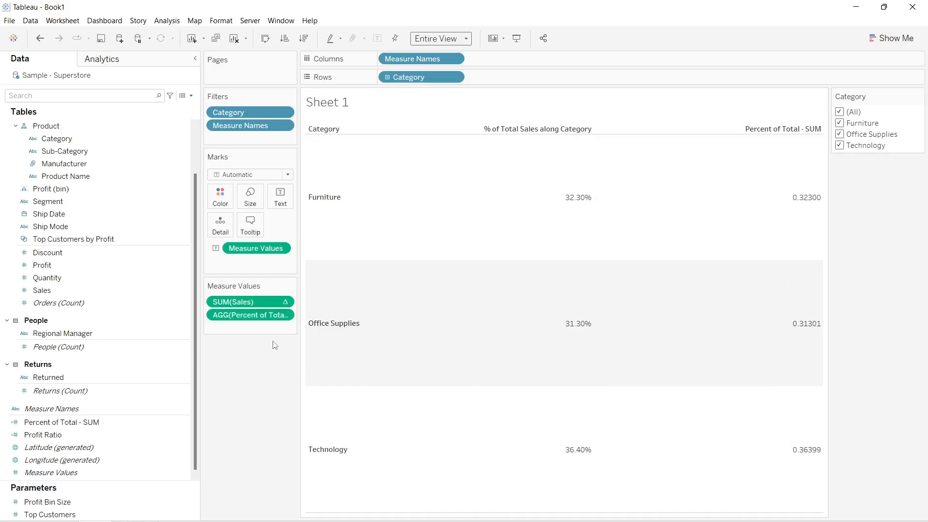
Format Percent of Total - SUM as Percentage so it reads 32.30%, 31.30%, 36.40%
{"action": "right_click", "coordinate": [250, 315]}
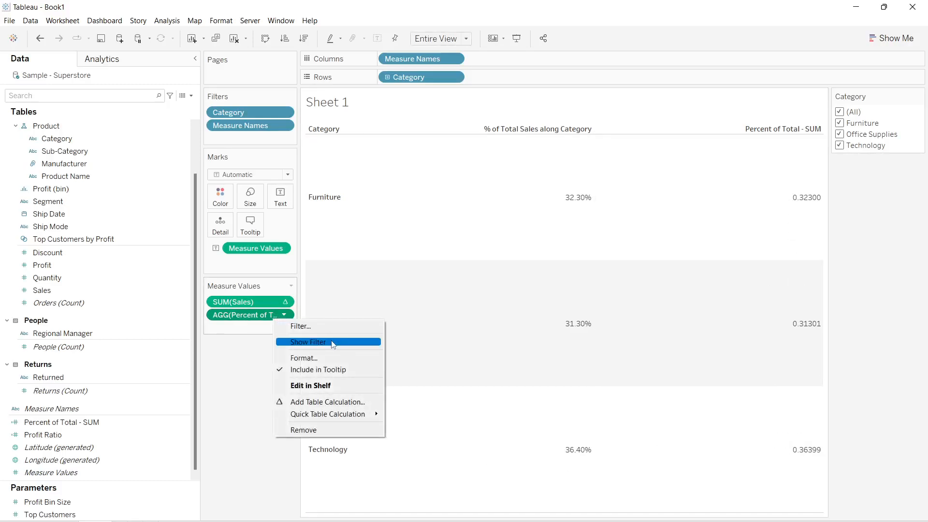
{"action": "left_click", "coordinate": [304, 357]}
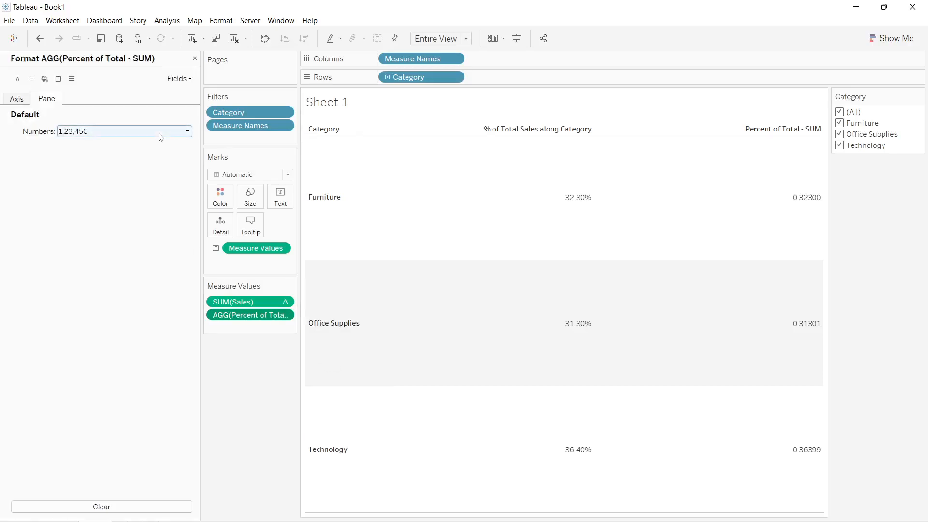
{"action": "left_click", "coordinate": [188, 131]}
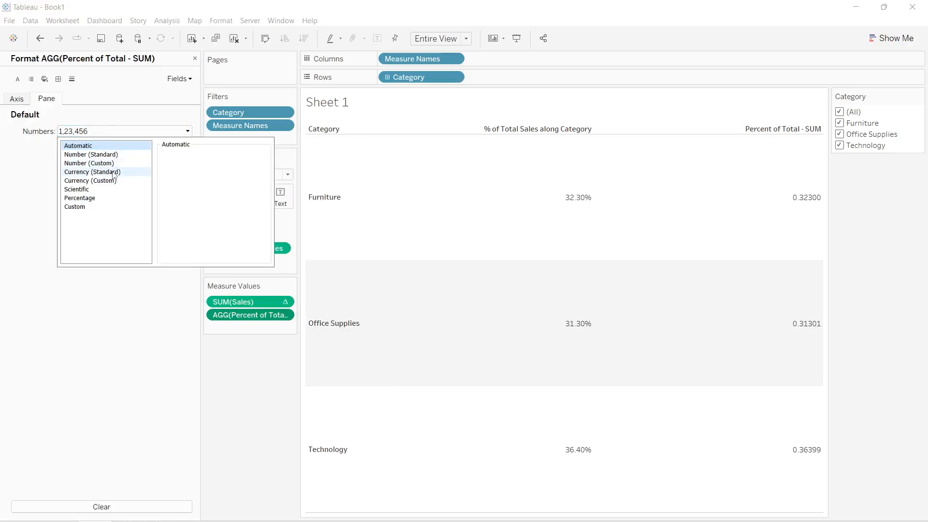
{"action": "left_click", "coordinate": [79, 197]}
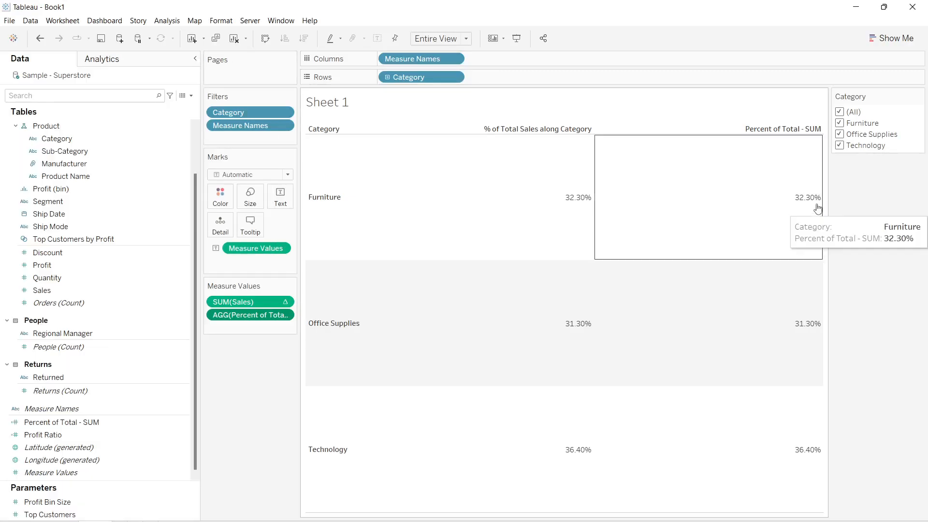
{"action": "mouse_move", "coordinate": [858, 142]}
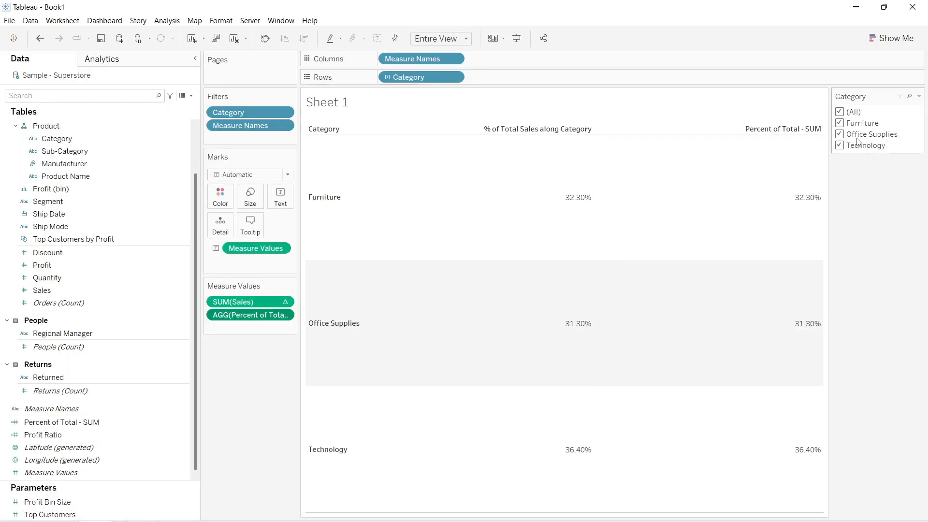
{"action": "mouse_move", "coordinate": [871, 176]}
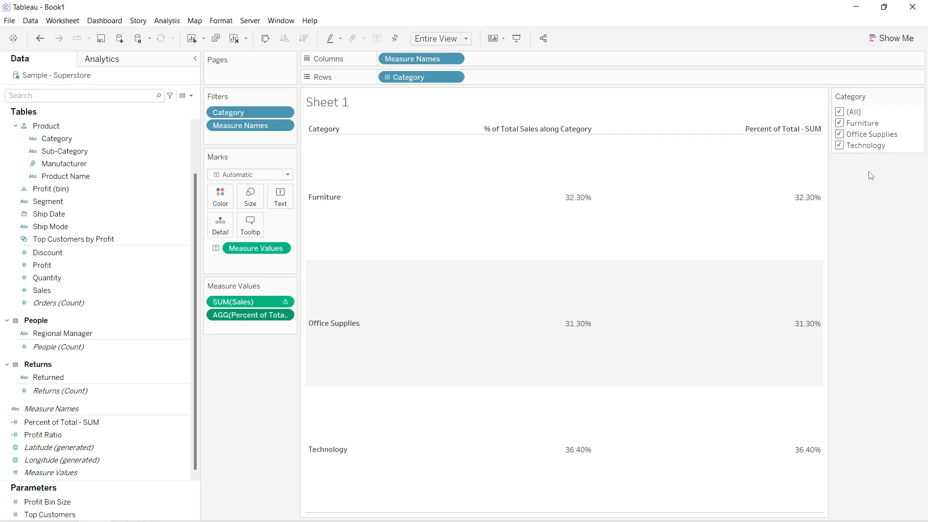
Exclude Office Supplies: quick-calc shows 47.02%/52.98% while Percent of Total - SUM stays 32.30%/36.40%
{"action": "left_click", "coordinate": [839, 135]}
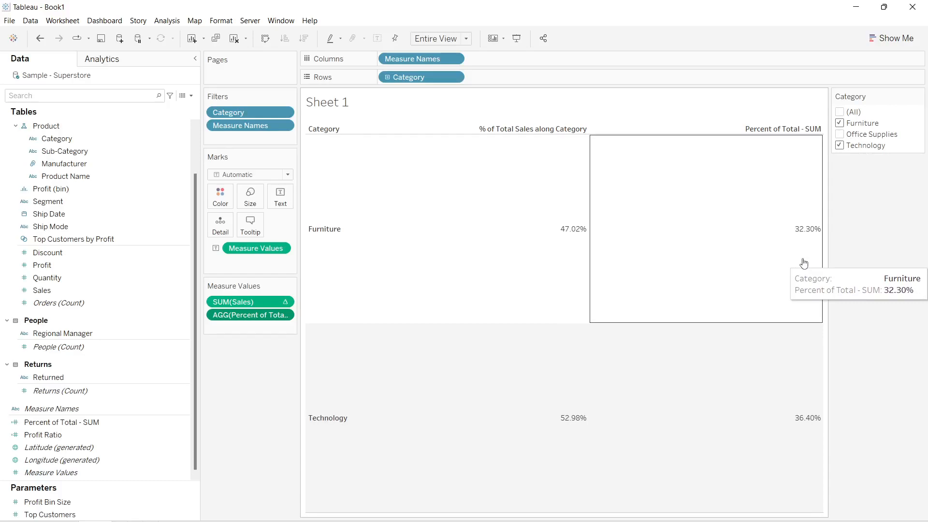
{"action": "mouse_move", "coordinate": [346, 263]}
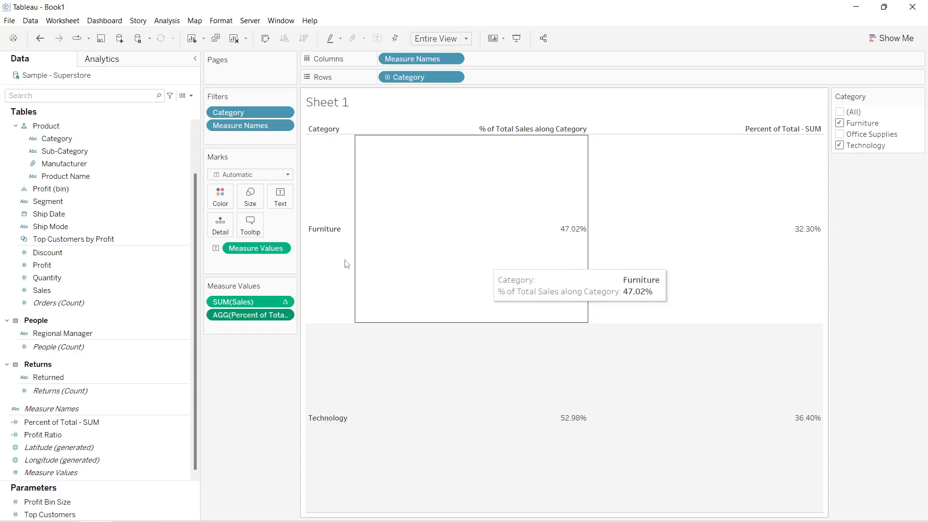
{"action": "mouse_move", "coordinate": [549, 251]}
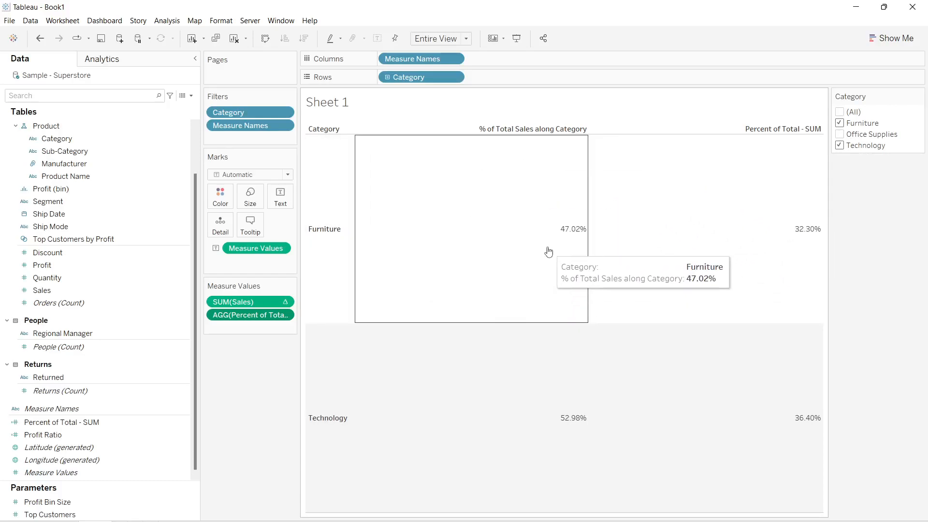
{"action": "mouse_move", "coordinate": [524, 385]}
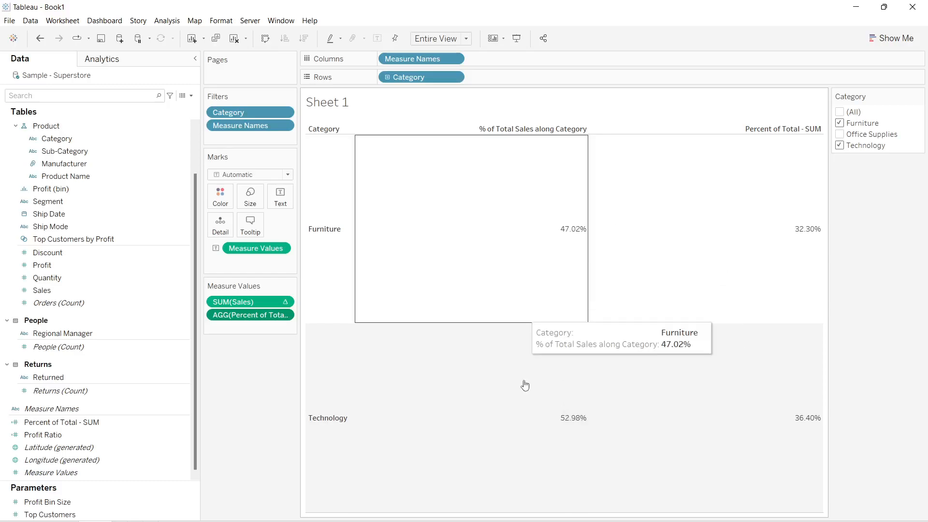
{"action": "mouse_move", "coordinate": [866, 291]}
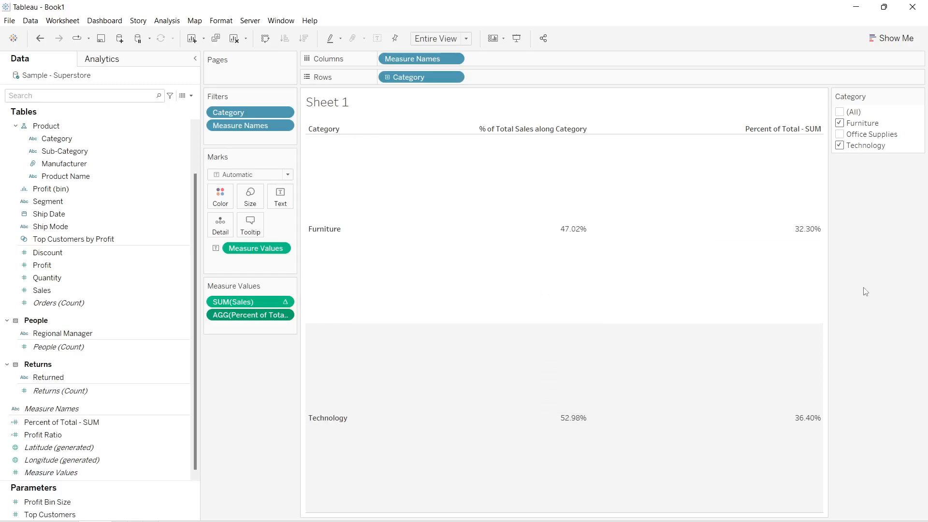
{"action": "mouse_move", "coordinate": [805, 254]}
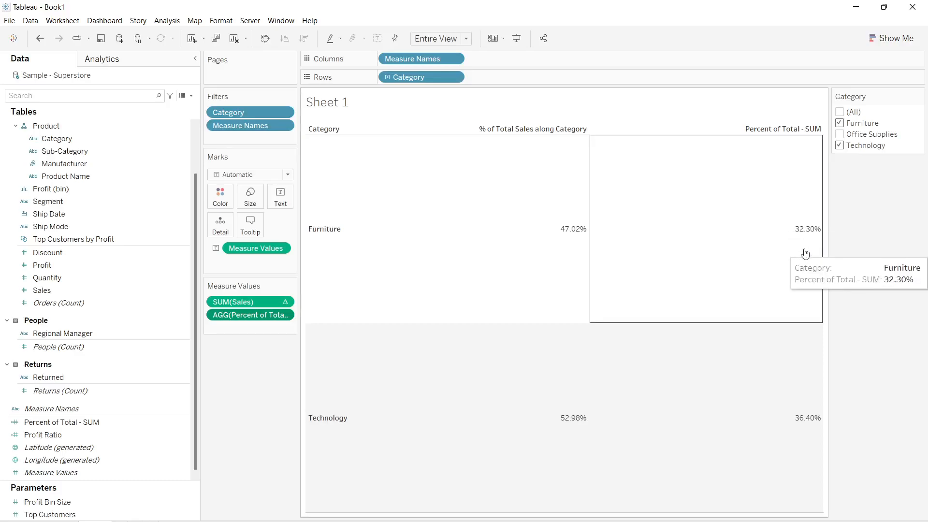
{"action": "mouse_move", "coordinate": [772, 233]}
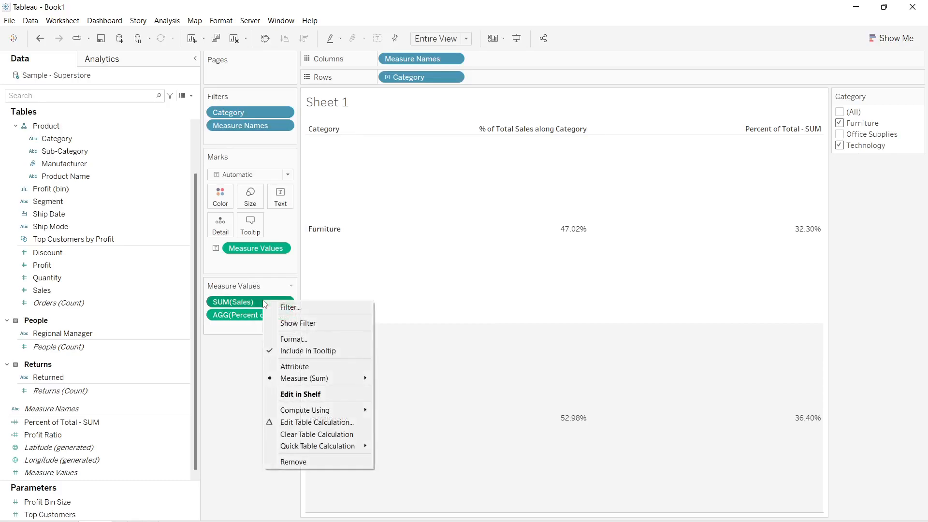
{"action": "left_click", "coordinate": [216, 417]}
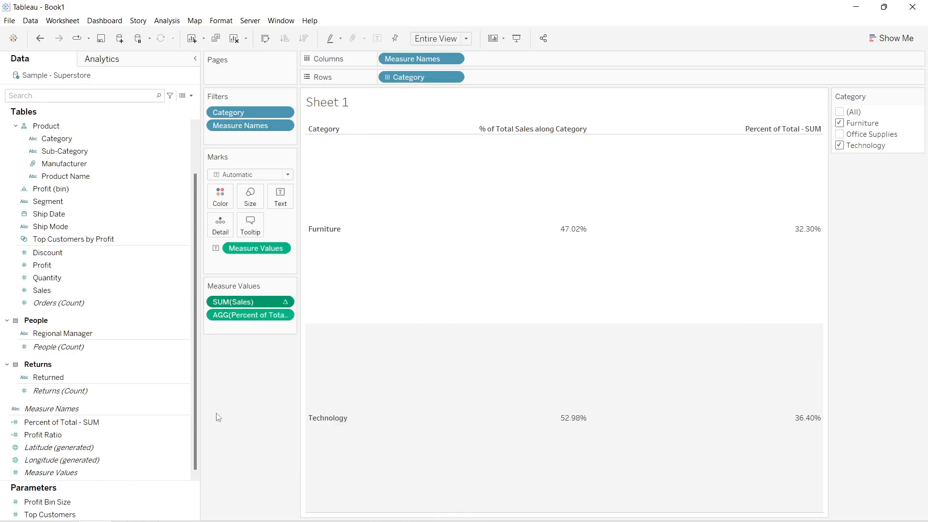